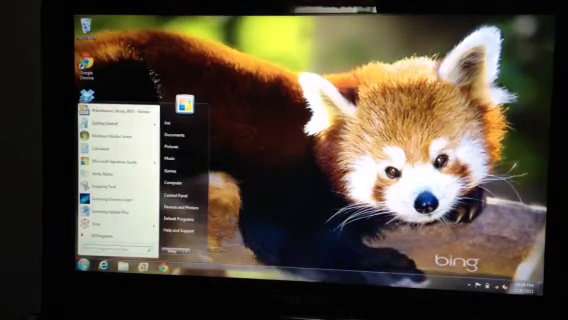
pyautogui.moveTo(110, 184)
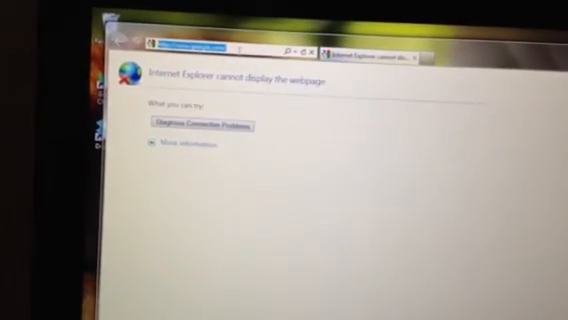
pyautogui.write('hello')
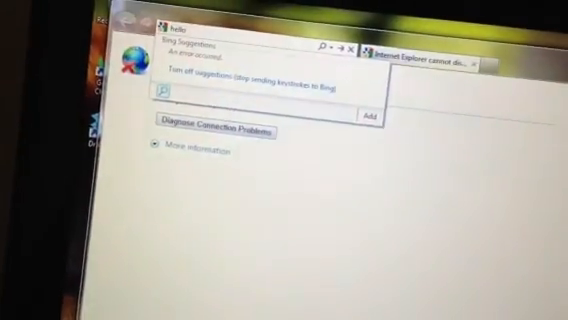